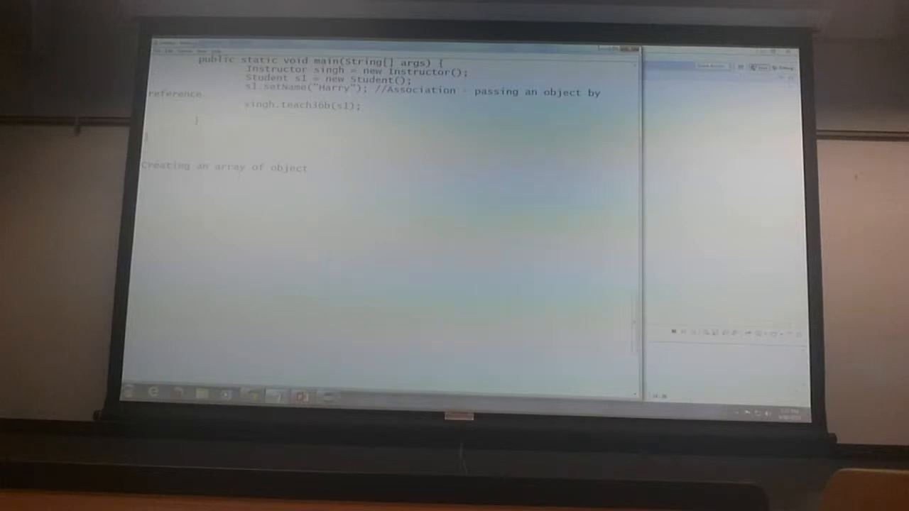
Step: Declare 'Student a1[] = new Student[3];' and add 'a1[0].getName();' on the next line
text(student a[)
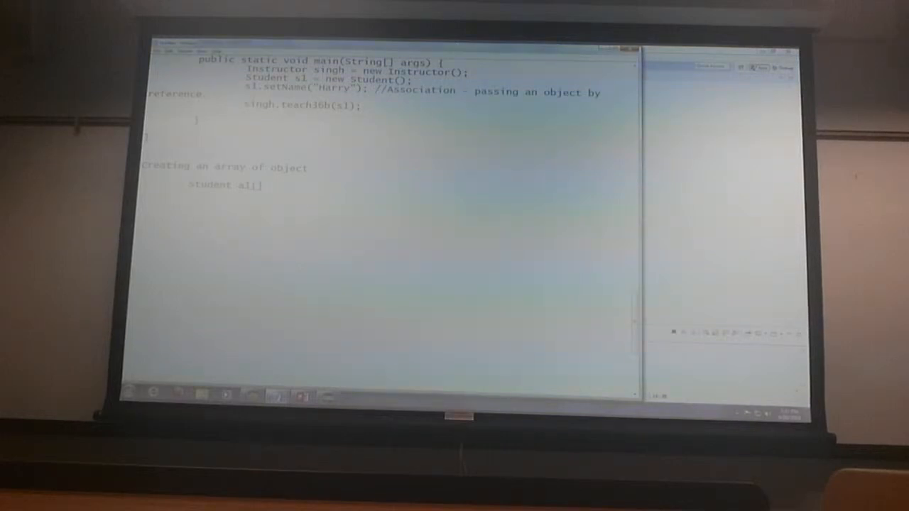
text(= new Stud)
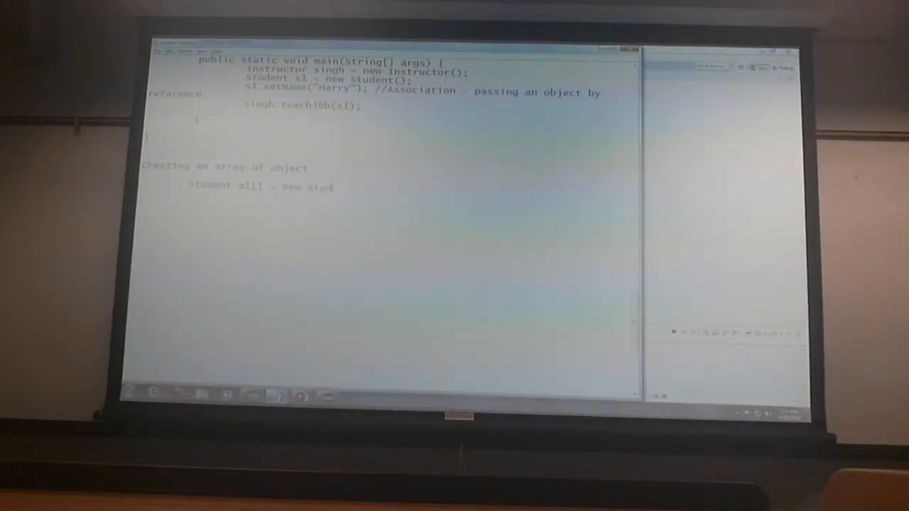
text(Student[3];)
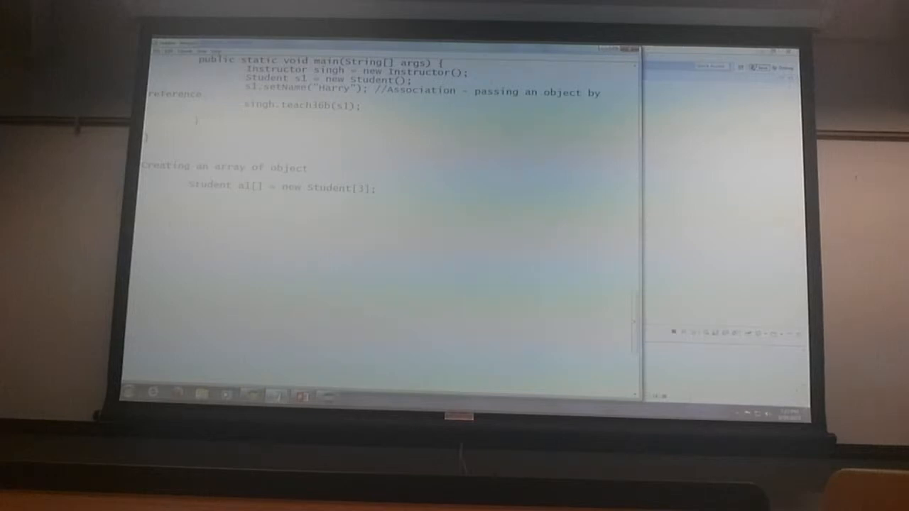
double_click(281, 189)
text(a1[0].getName();)
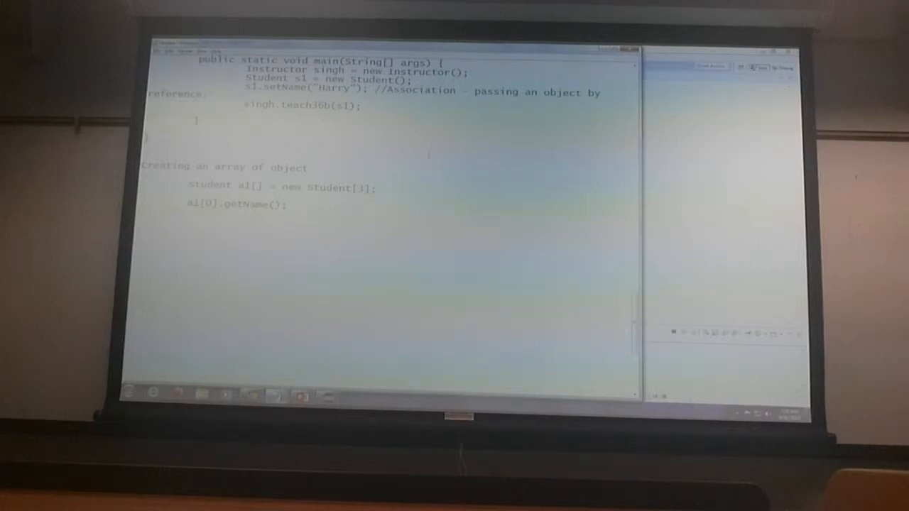
Step: Copy the Student class above the array code and mark the array lines with //main()
scroll(up, 3)
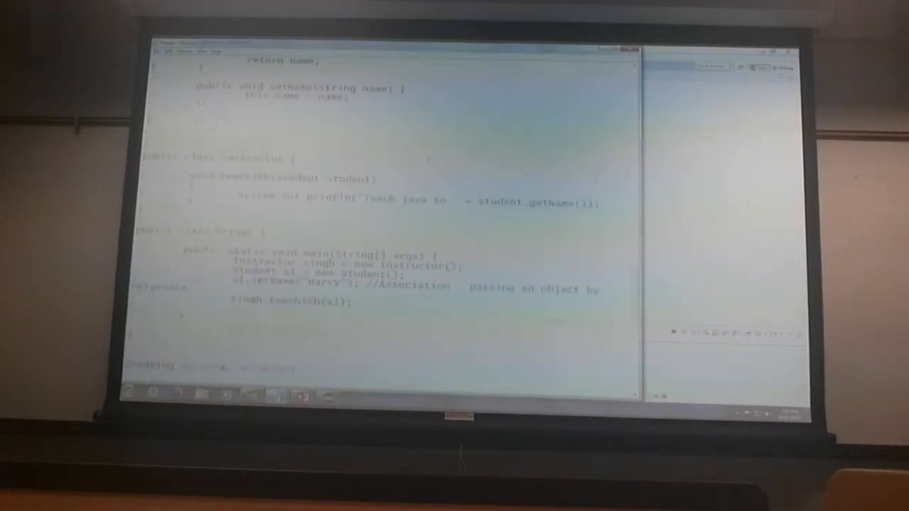
scroll(up, 3)
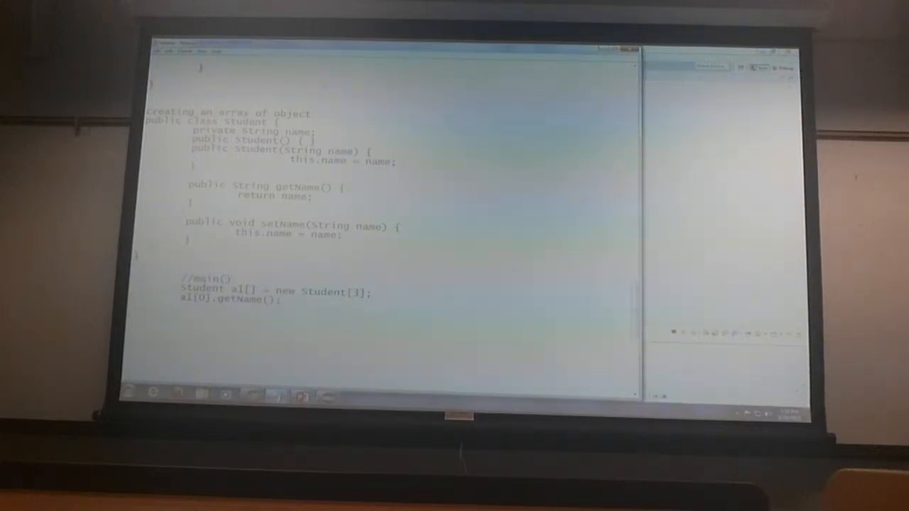
scroll(up, 3)
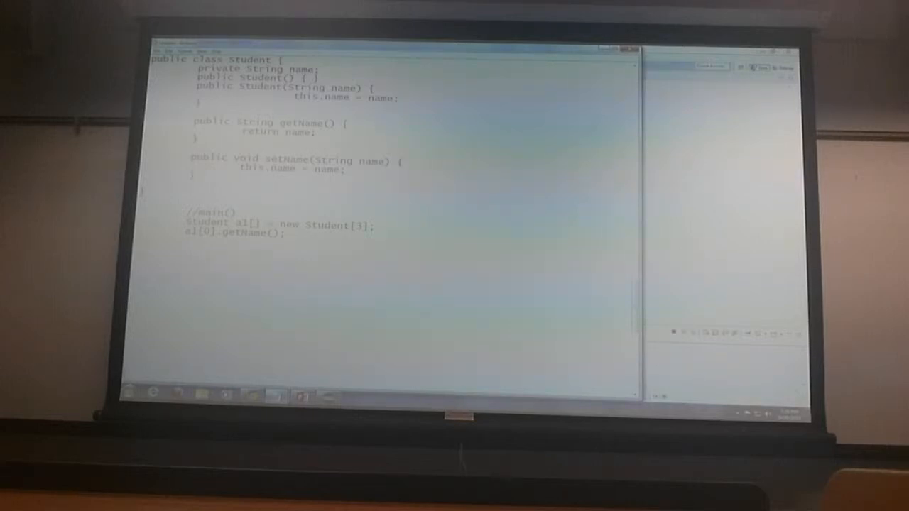
Step: Add '//a1[0] is null by default.' above the getName call and annotate it 'Null'
double_click(284, 121)
text( Null)
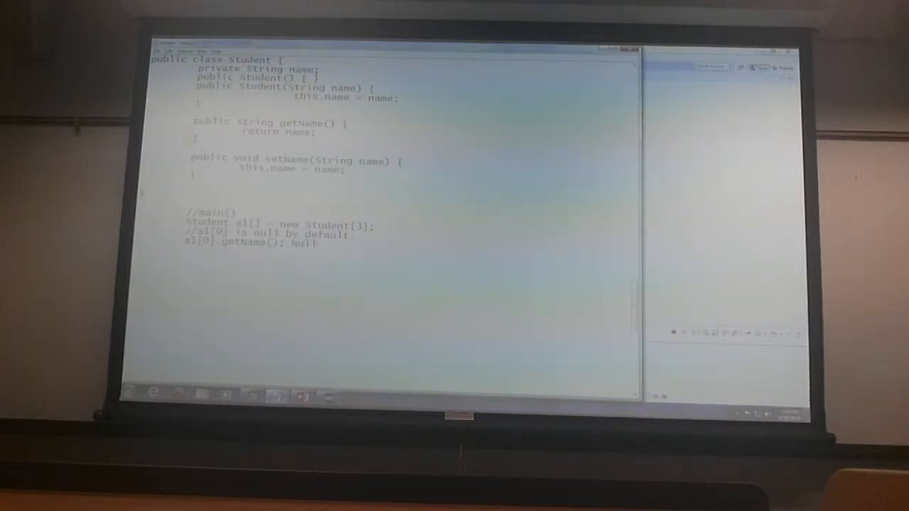
Step: Wrap 'a1[0].getName();' in 'if (a1[0]!=null)' and note the NullPointerException
text(PointerException)
text(if(a1[0]!=null))
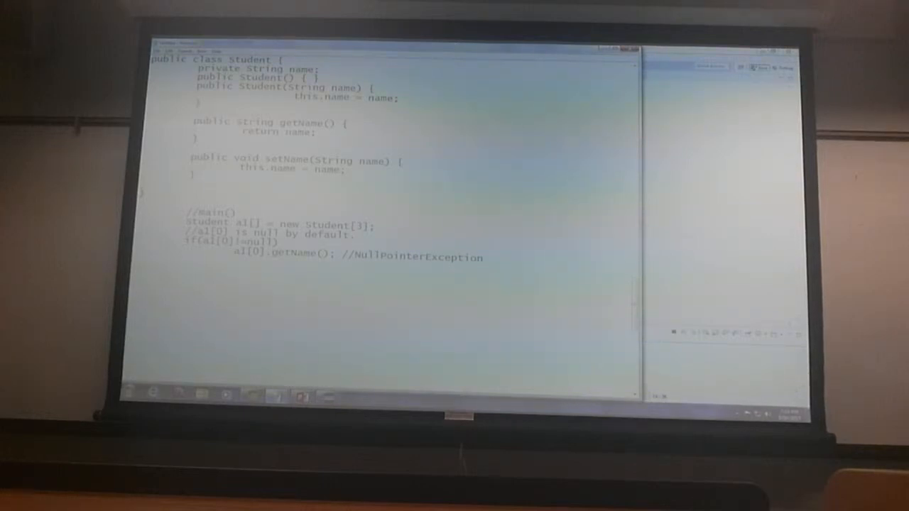
double_click(279, 256)
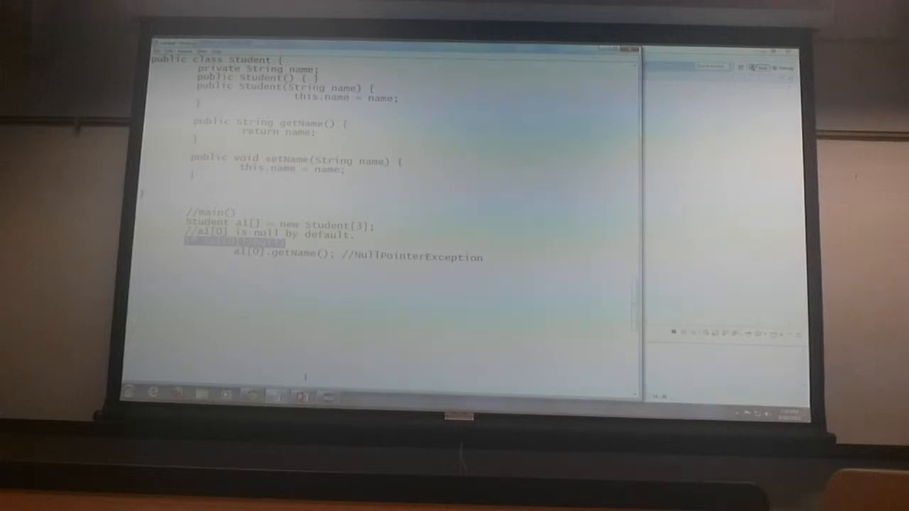
scroll(down, 3)
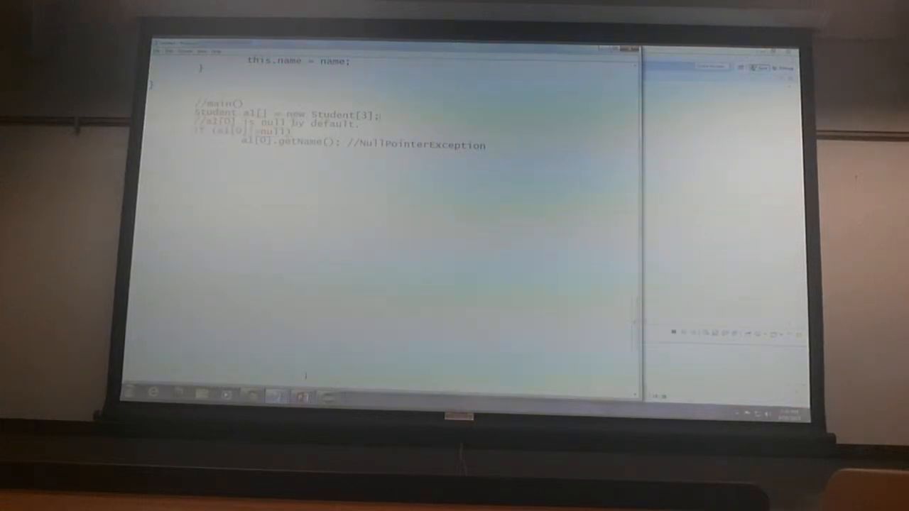
text(for)
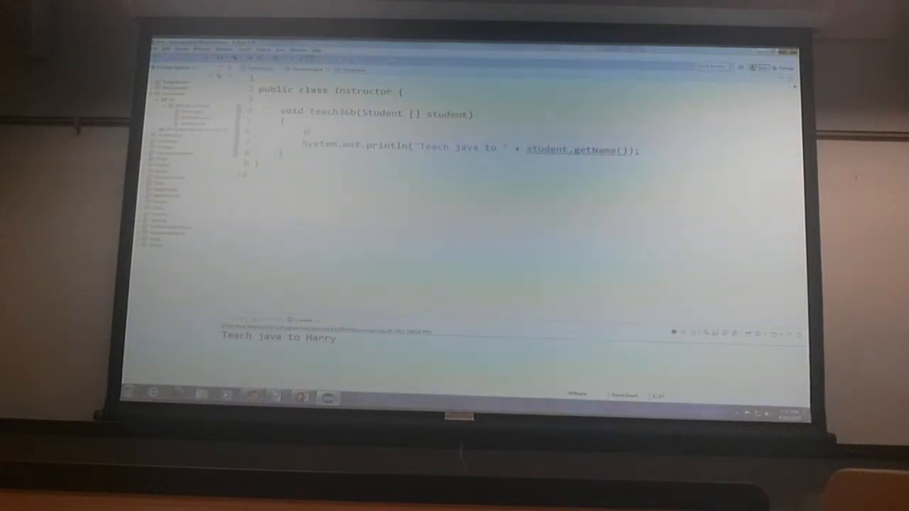
Step: Begin a 'for(int i=0;' loop inside the Instructor's teachJob method
text(for(int i)
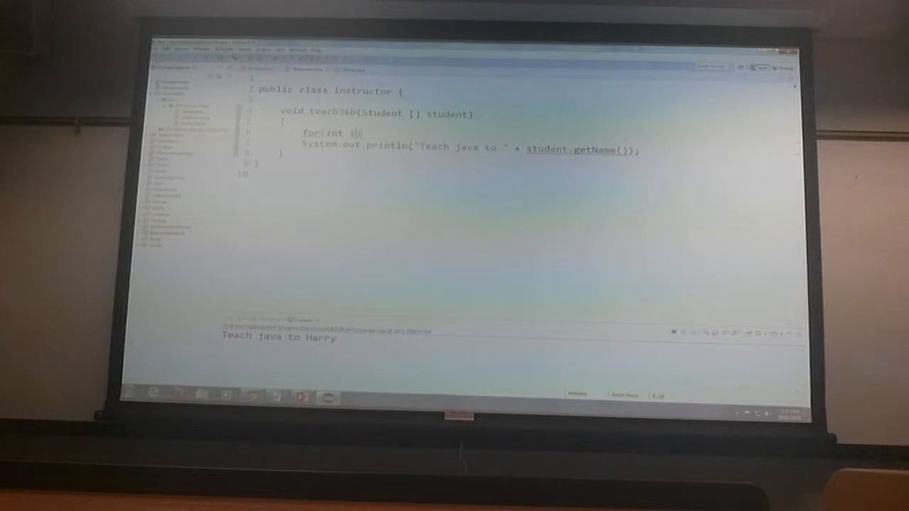
text(=0;)
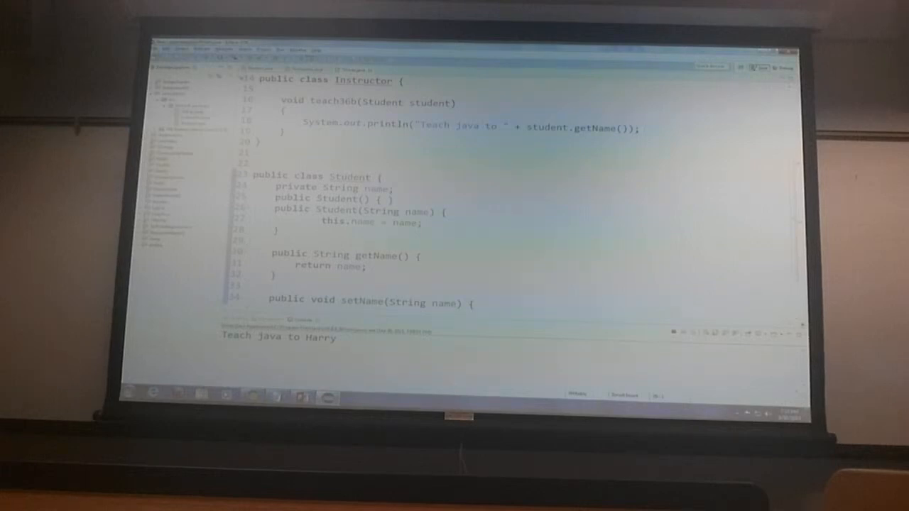
scroll(up, 3)
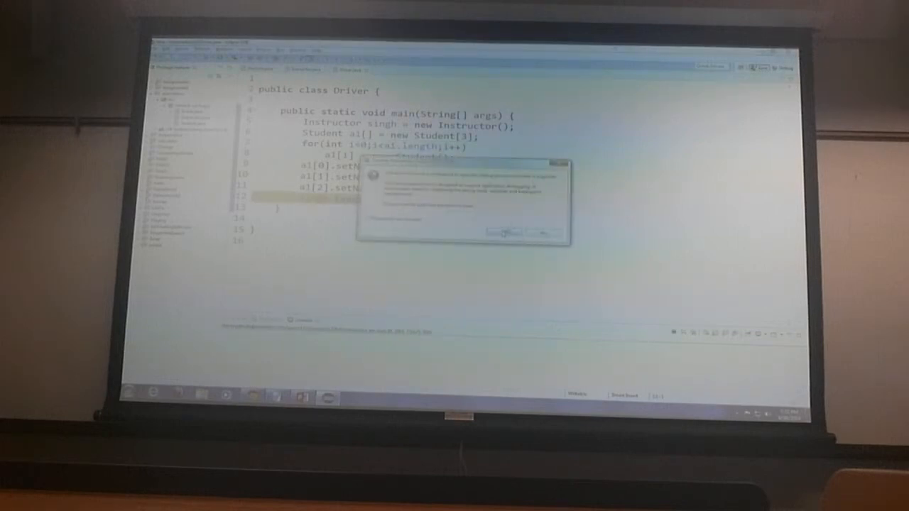
Step: Answer the launch prompt to run Driver.java
click(505, 233)
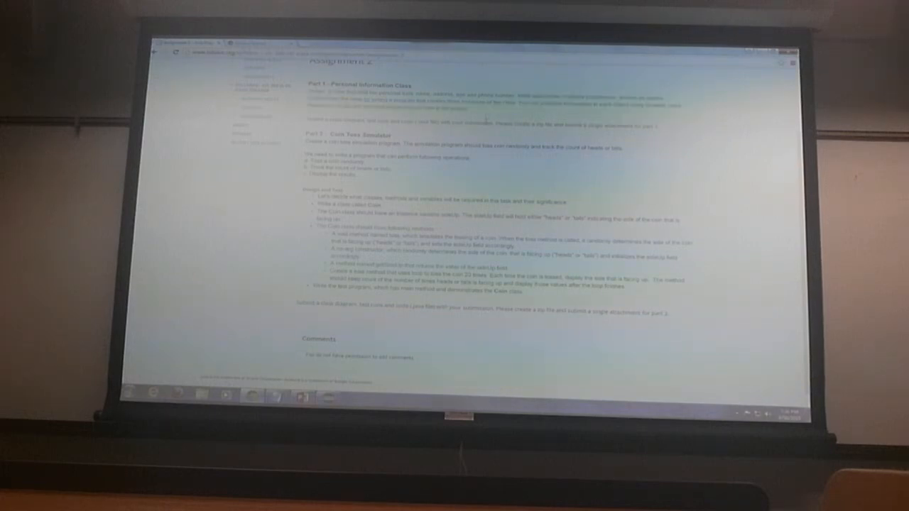
scroll(up, 3)
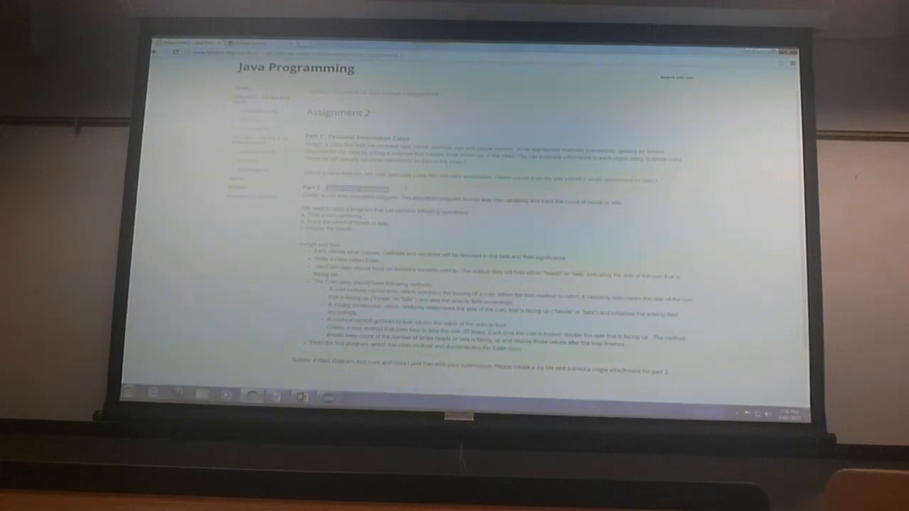
scroll(down, 3)
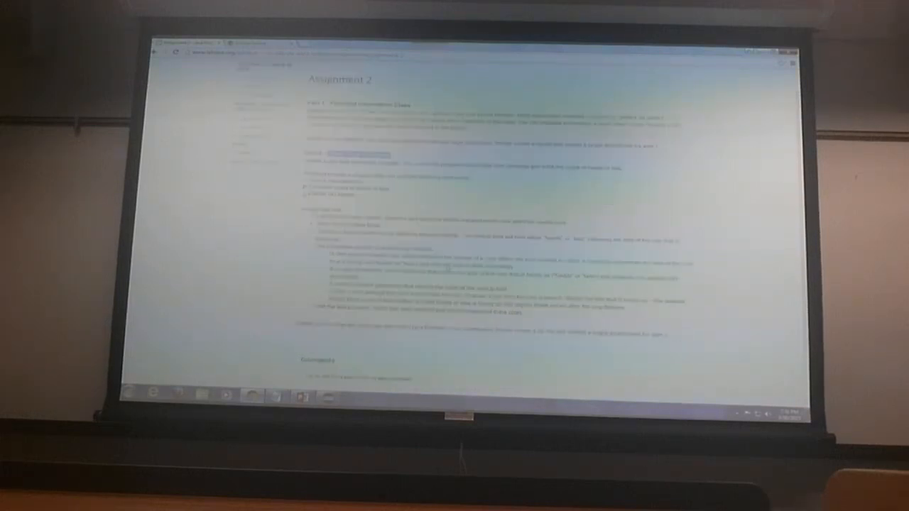